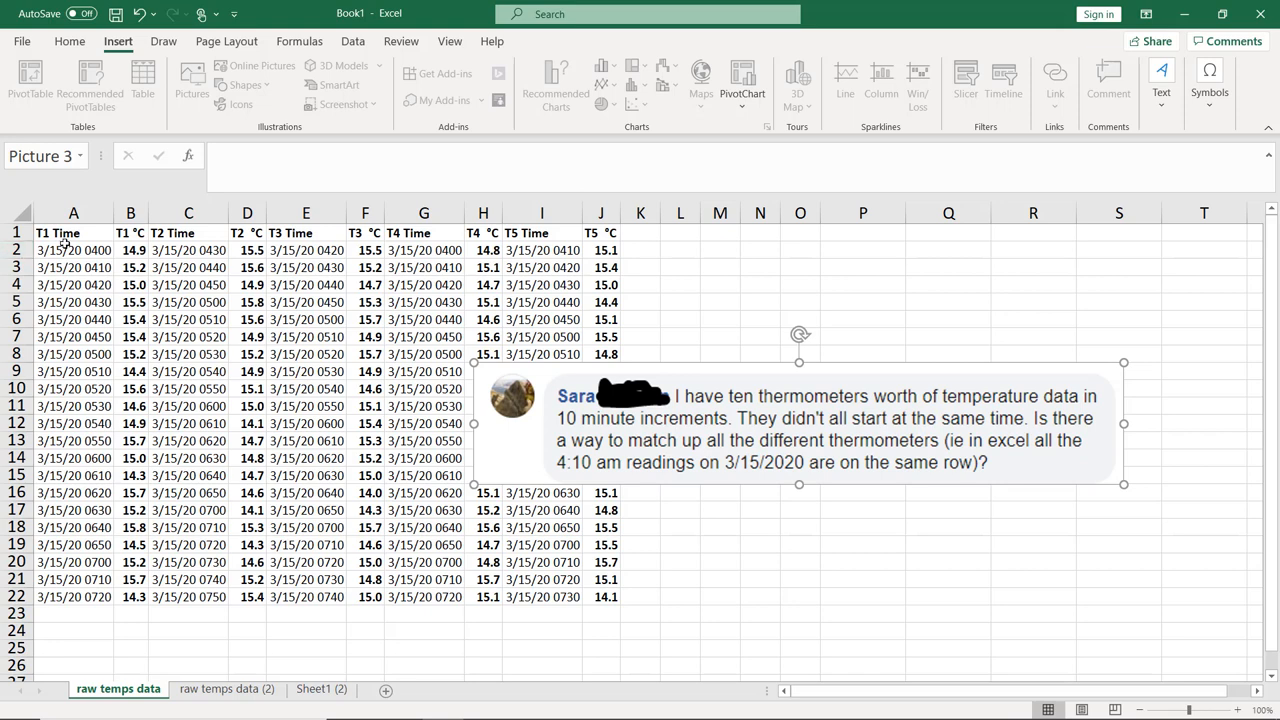
mouse_move(222, 255)
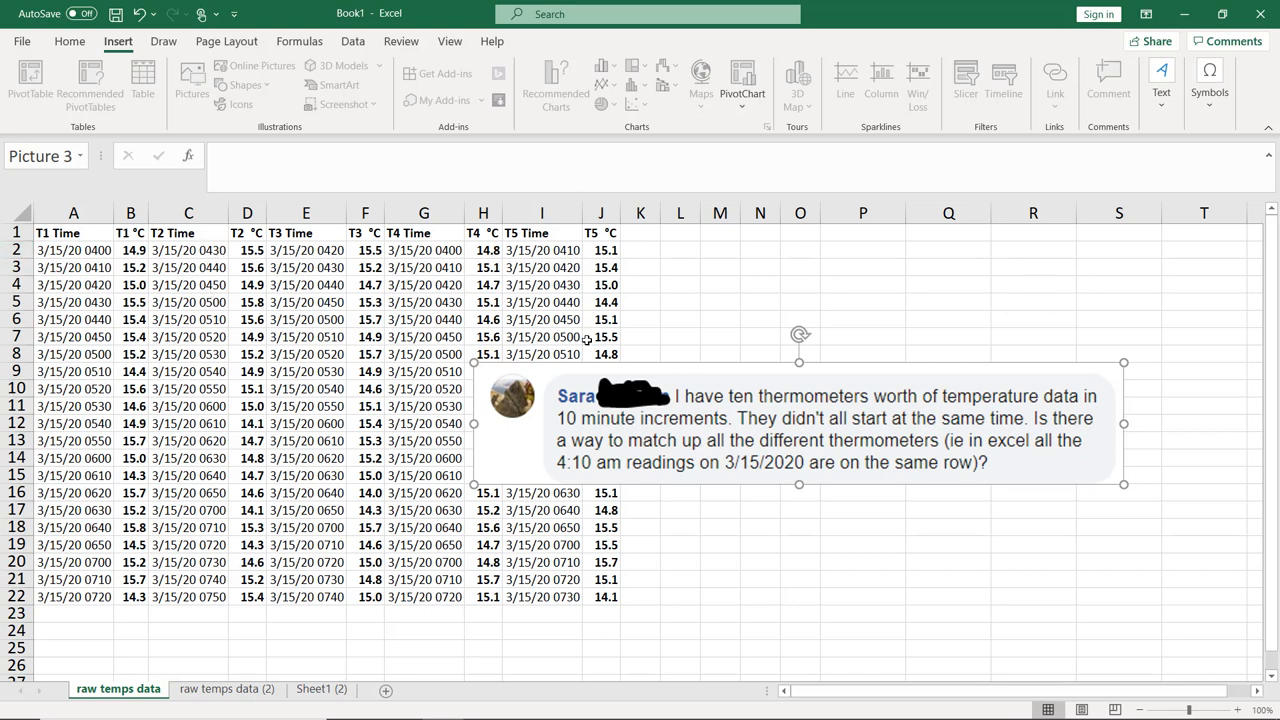
mouse_move(411, 388)
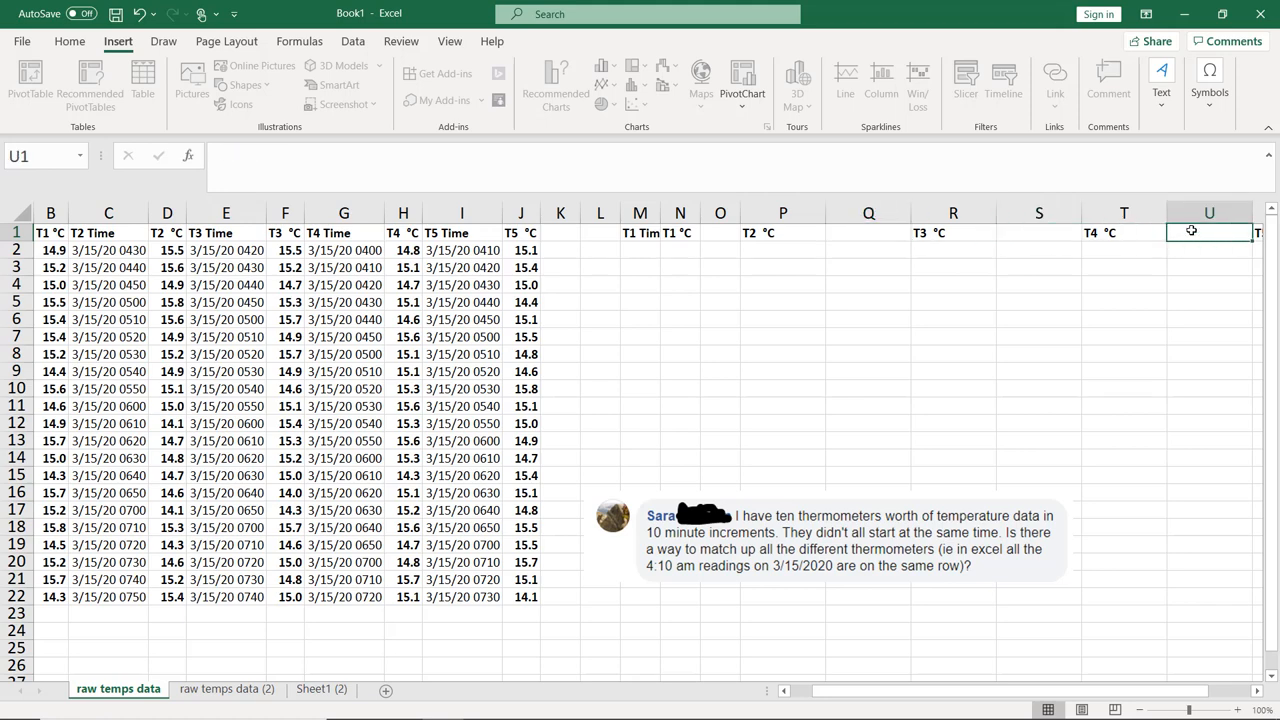
Select the results table's temperature columns N–V and scroll back left.
left_click(679, 233)
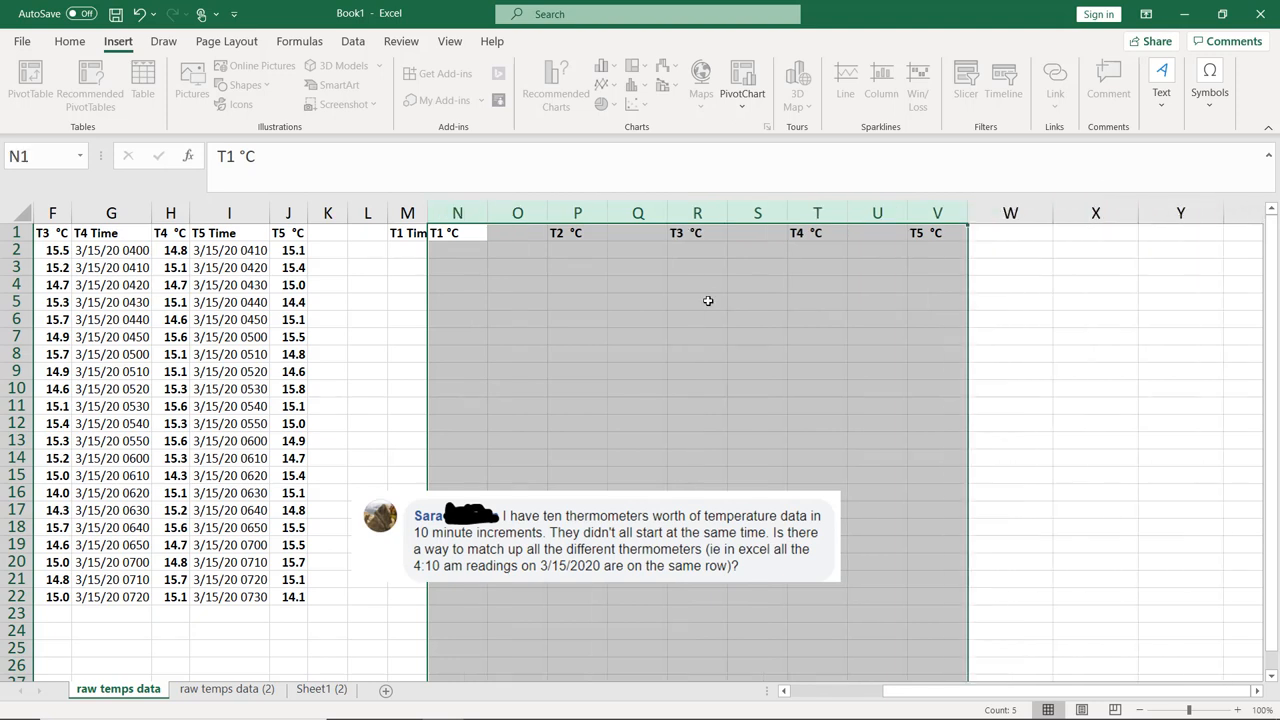
mouse_move(491, 208)
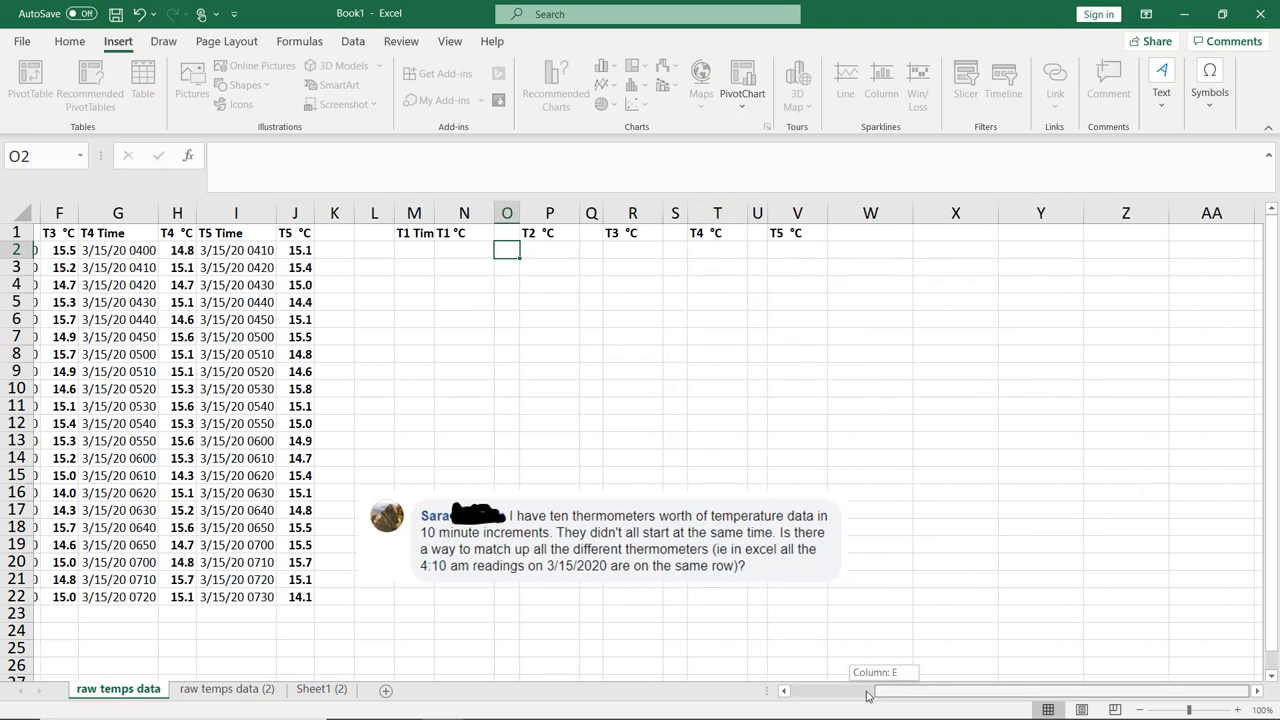
scroll("left", 3)
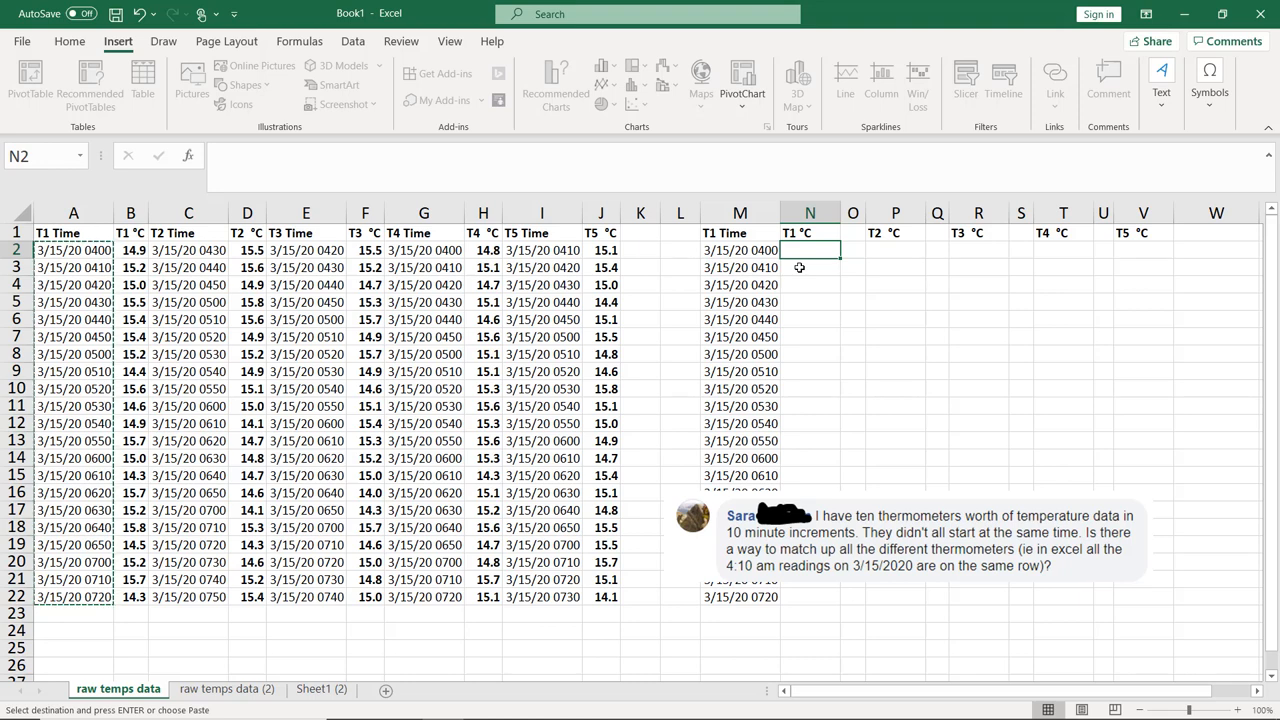
Start a VLOOKUP in N2 using $M2 as the lookup value.
type("=vlookup")
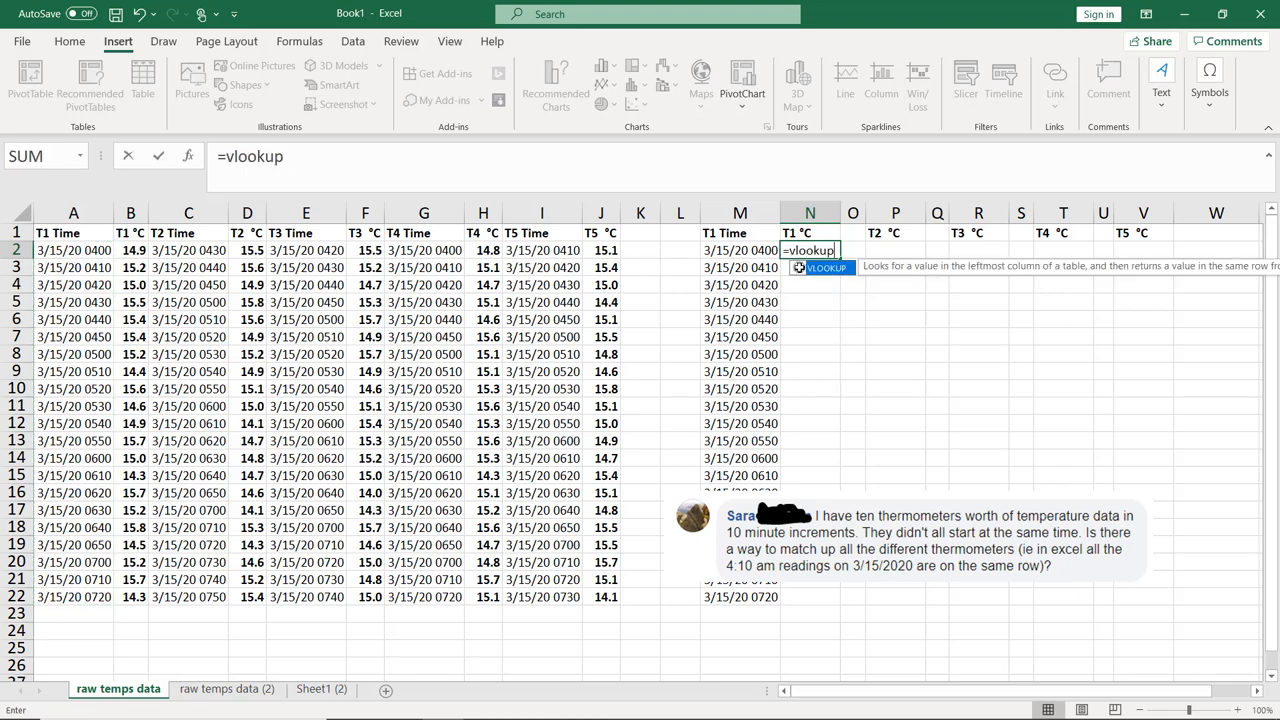
type("(")
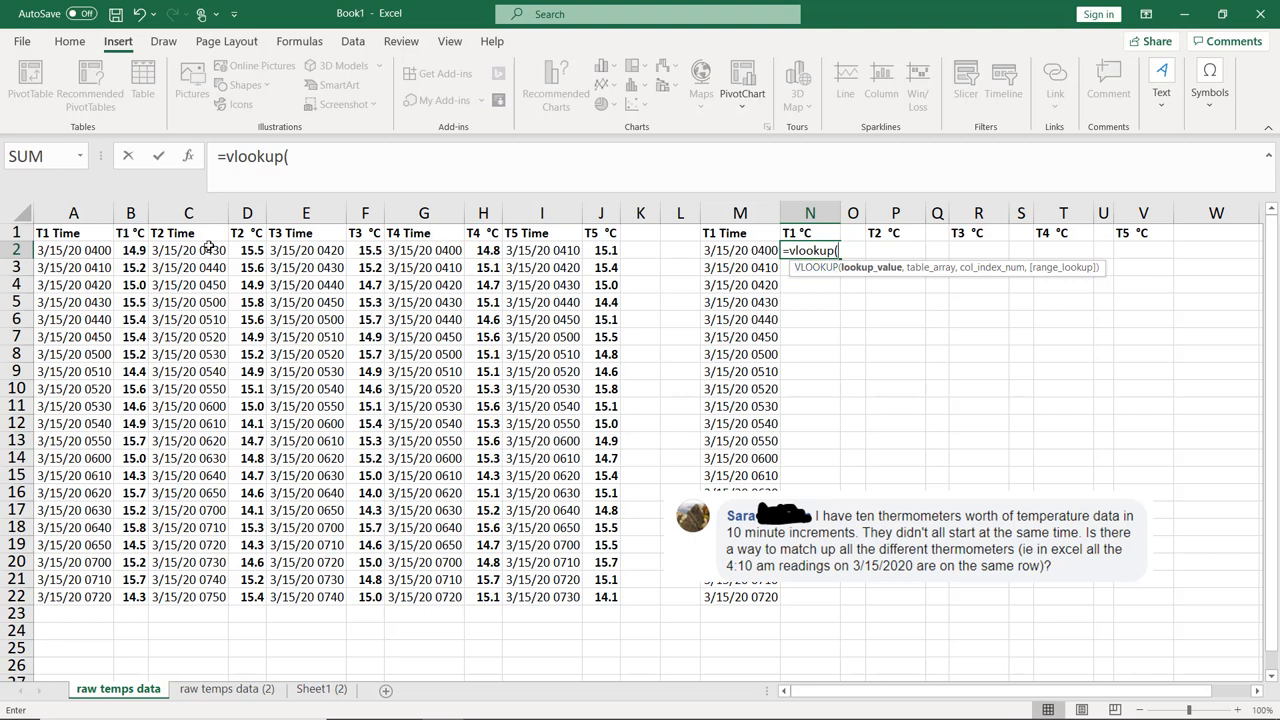
left_click(740, 250)
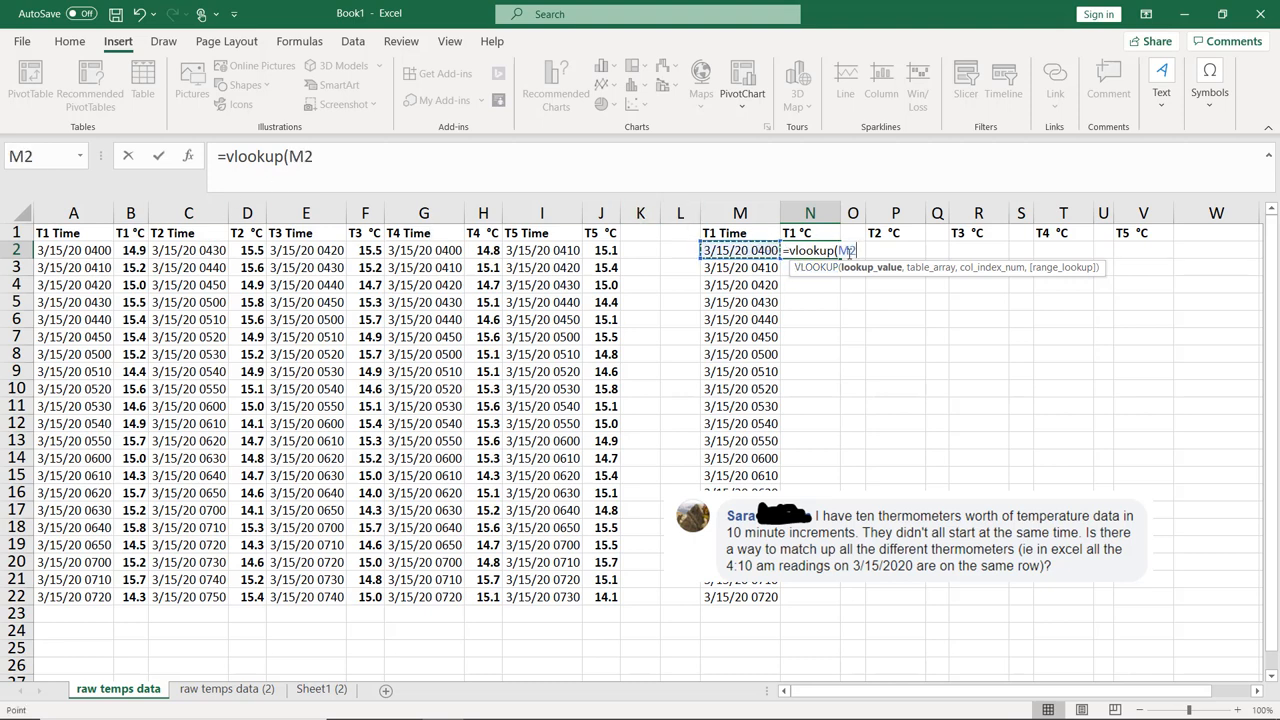
left_click(740, 250)
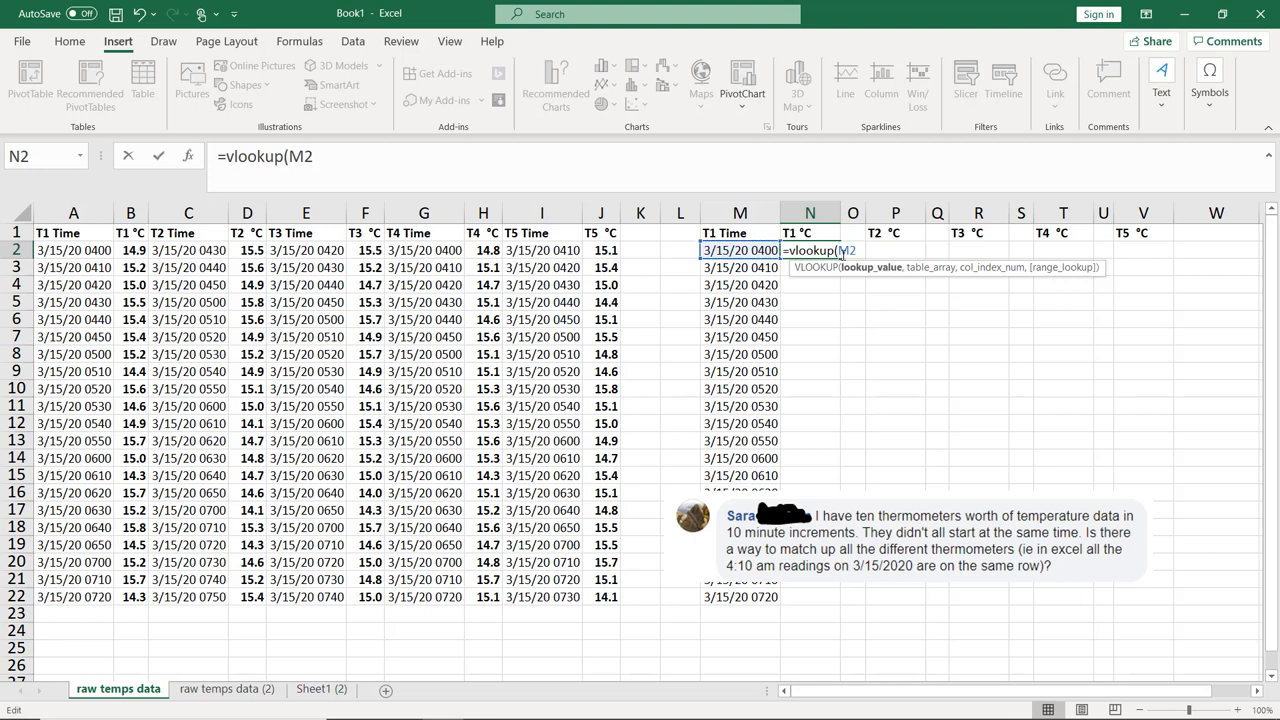
type("$")
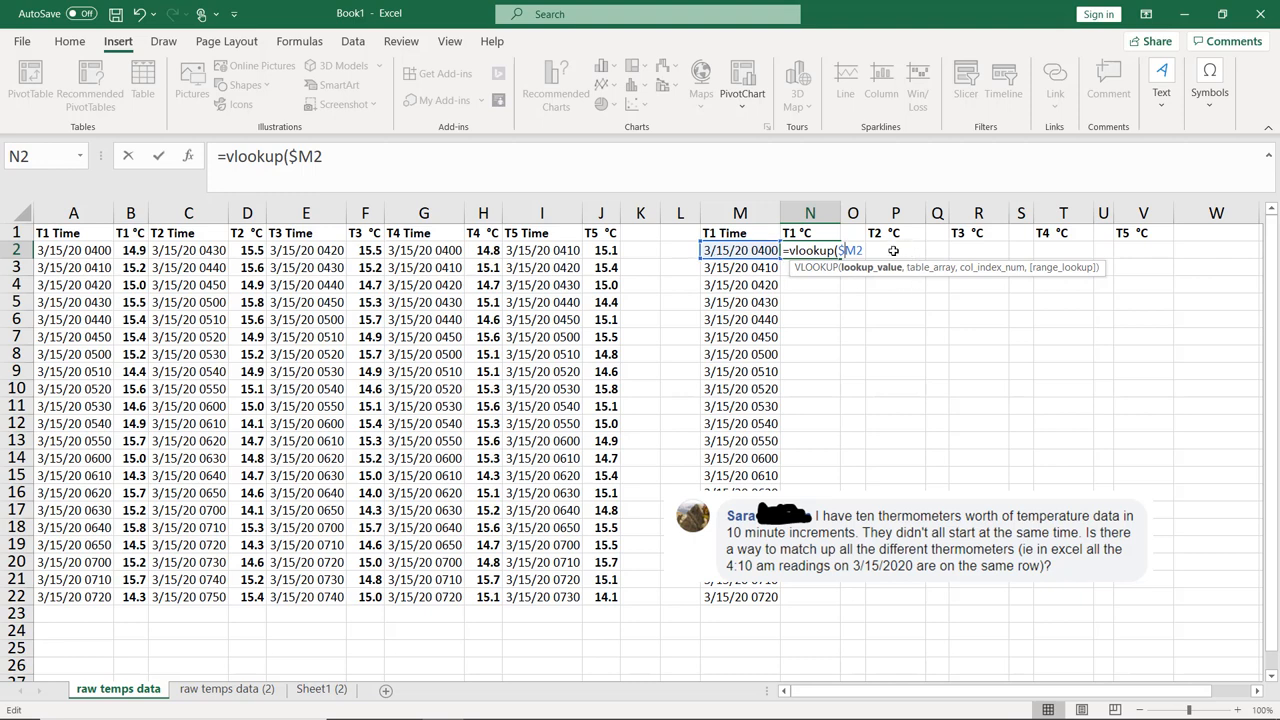
type(",")
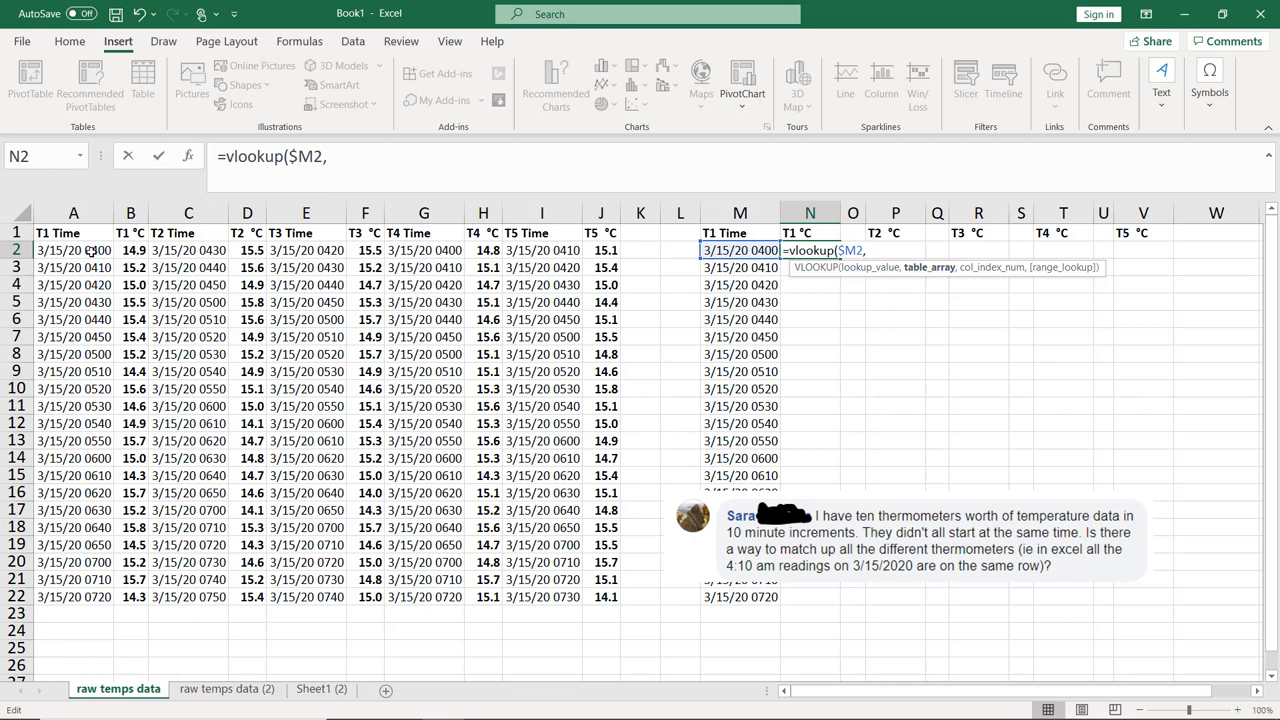
Complete the formula with lookup range A2:B22, column 2 and FALSE for exact match.
left_click_drag(73, 250, 130, 597)
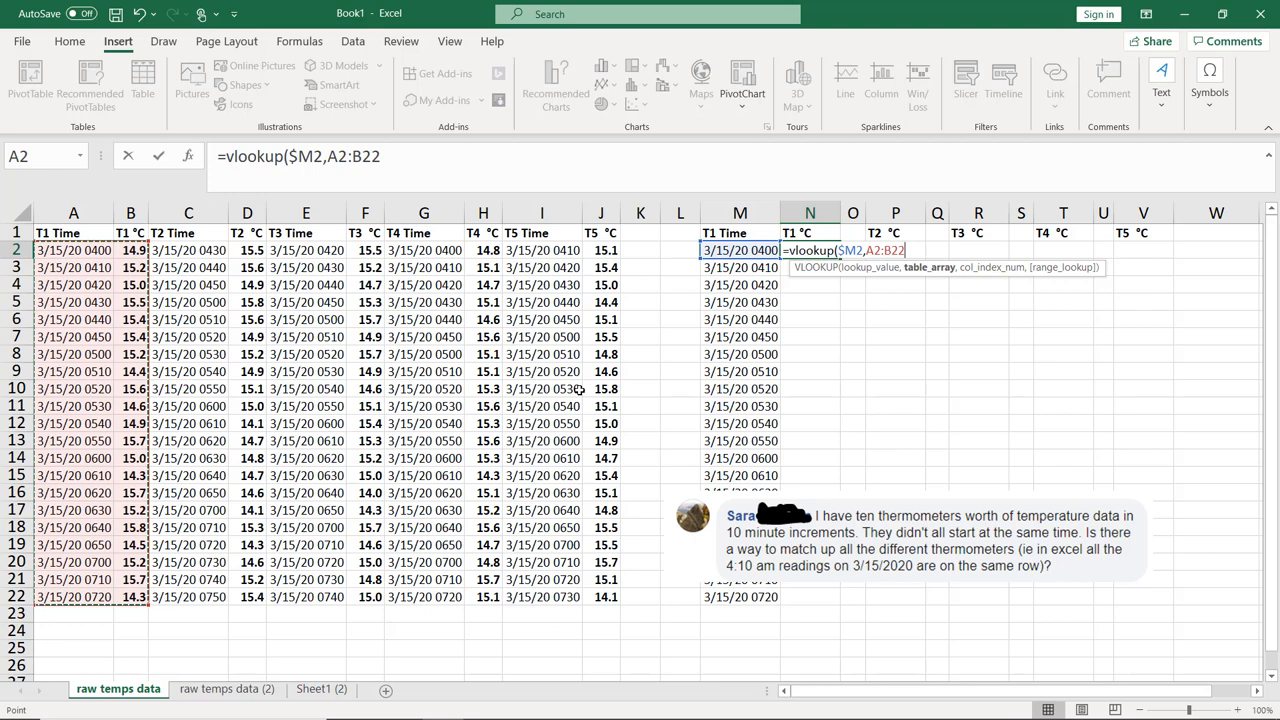
type(",")
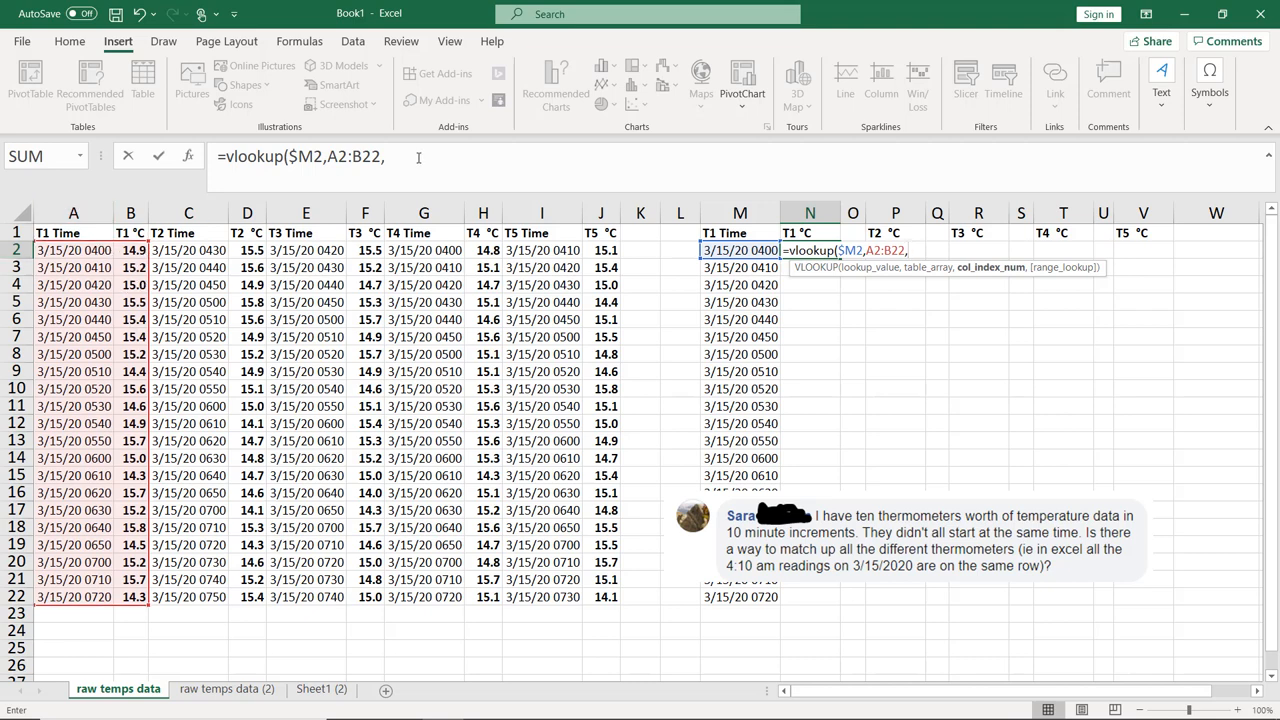
type("2")
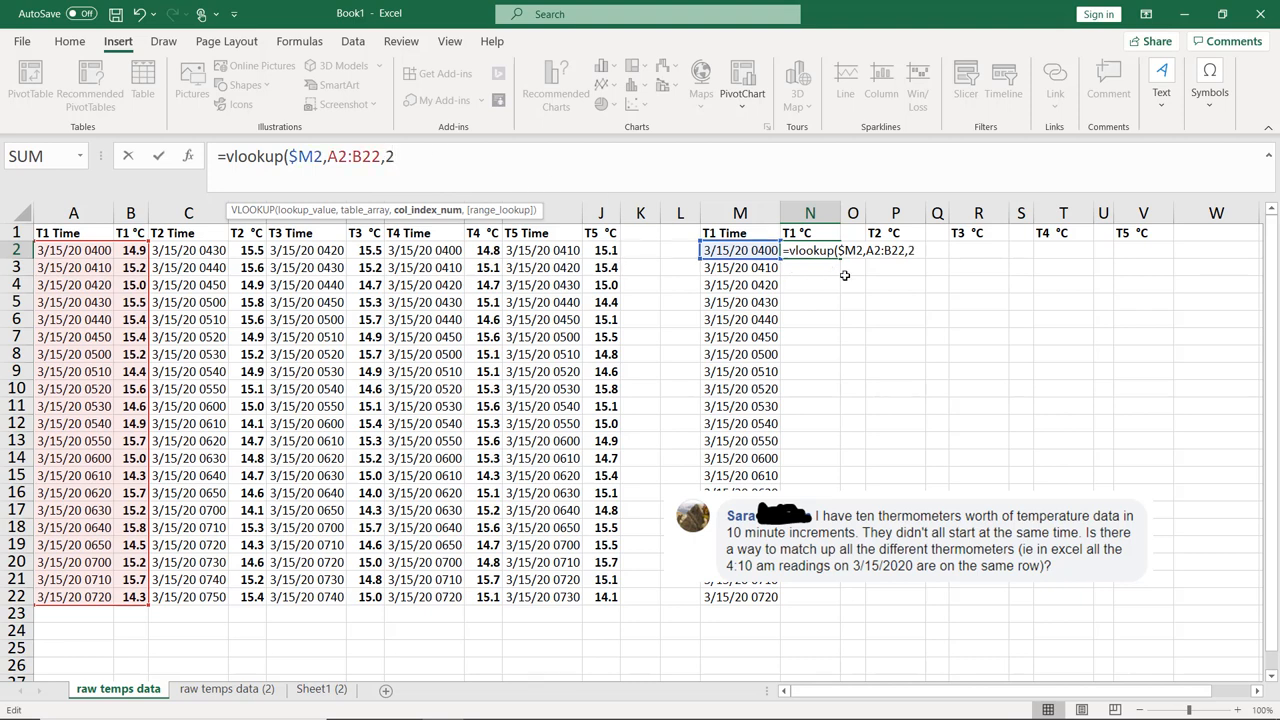
type(",")
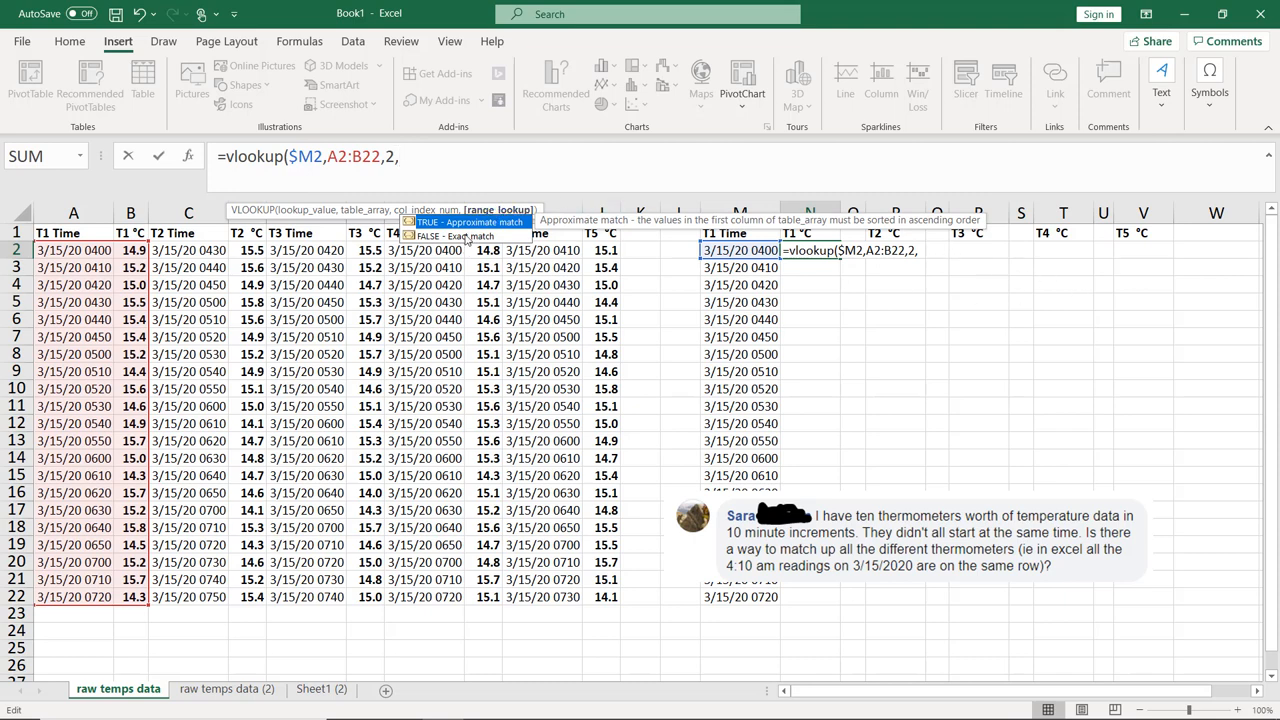
type("FALSE")
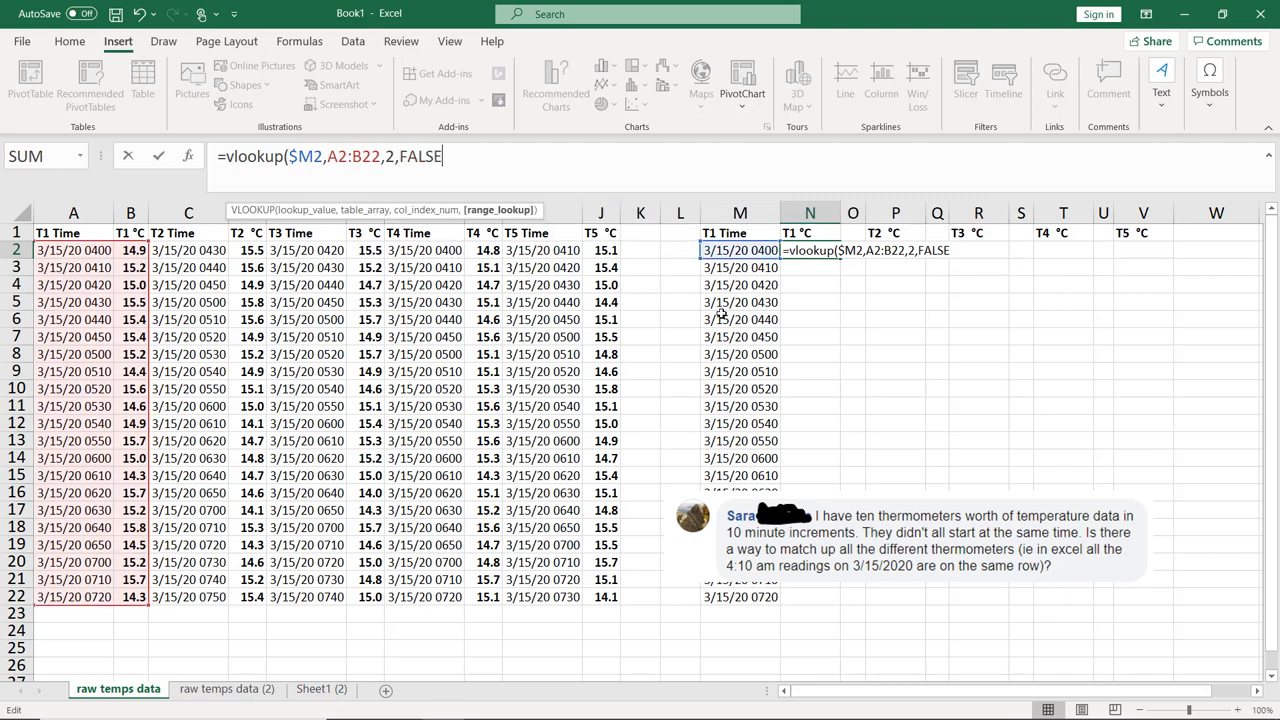
mouse_move(877, 282)
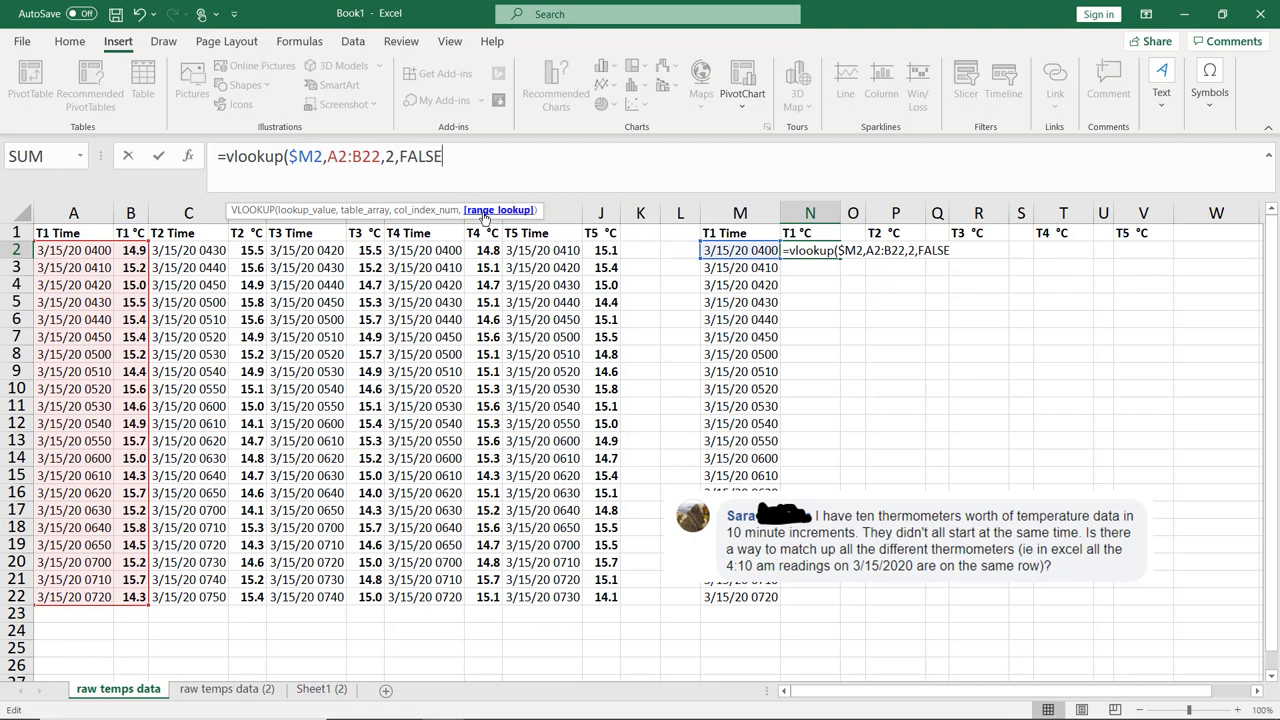
type(")")
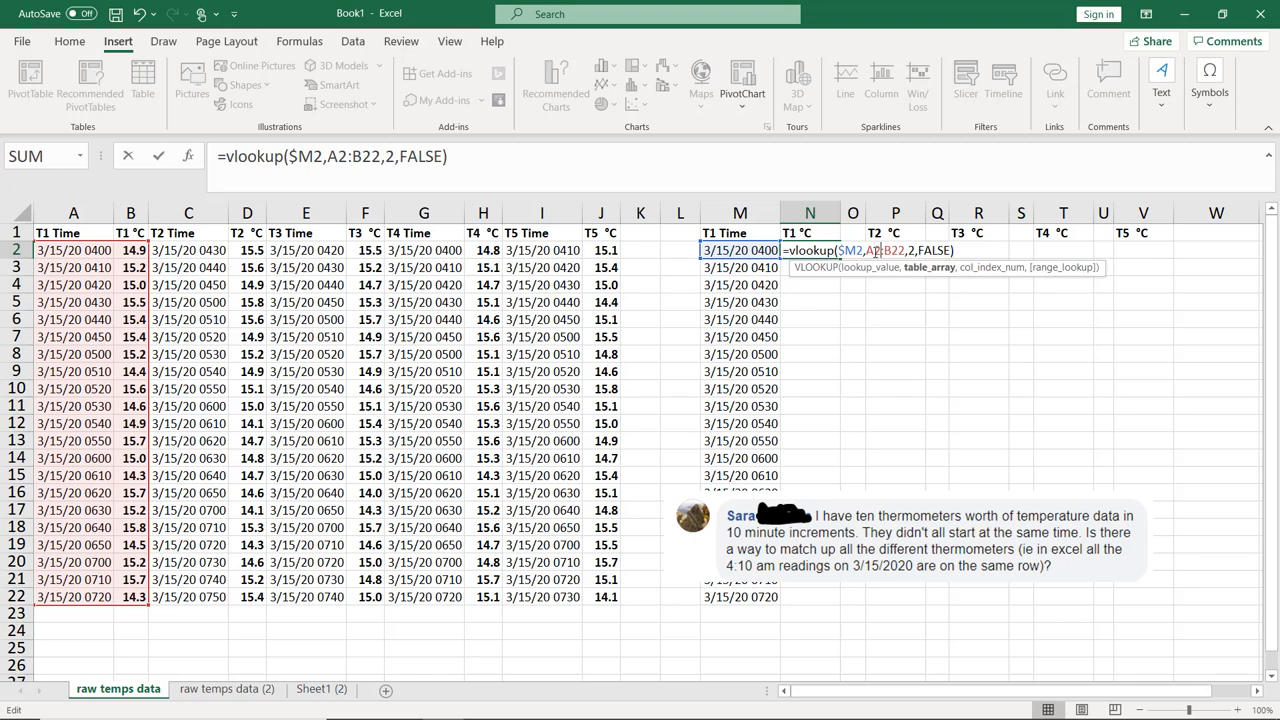
key("f4")
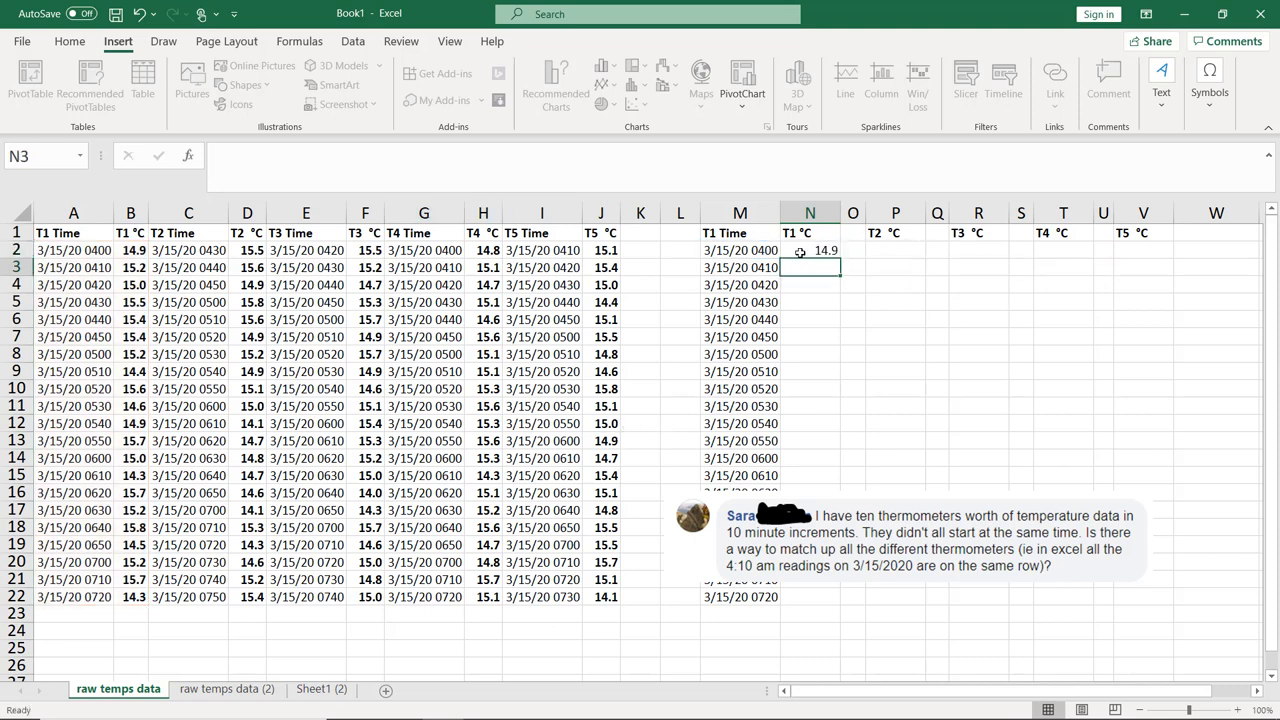
Fill the N2 T1 lookup down to row 22, giving readings 14.9 through 14.3.
left_click(809, 250)
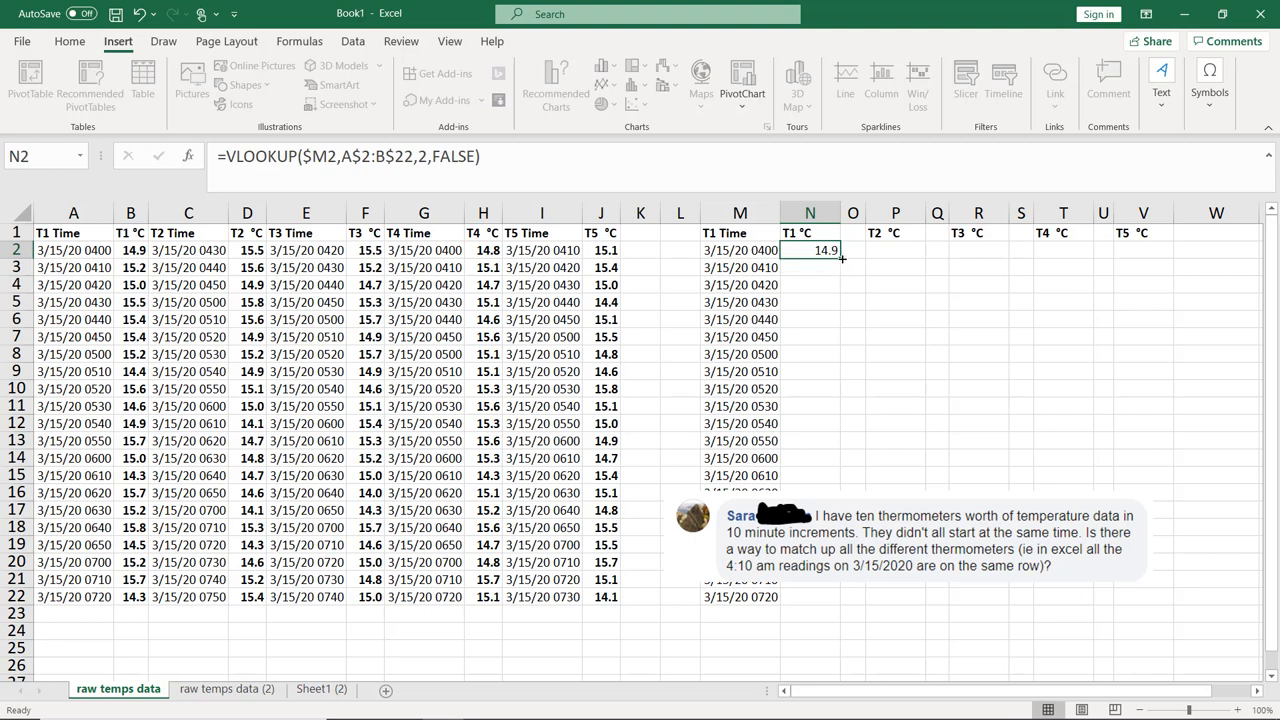
left_click_drag(810, 250, 810, 597)
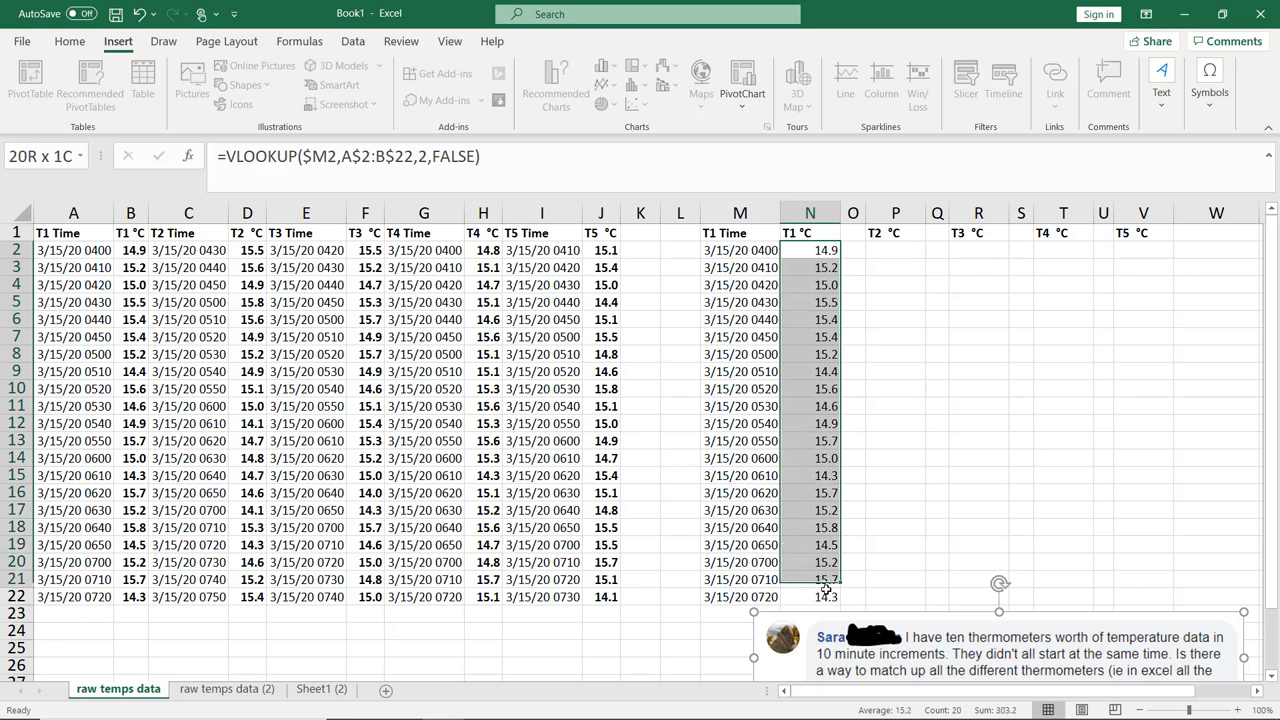
Select the T1 lookup results for copying into the T2–T5 columns.
left_click(810, 249)
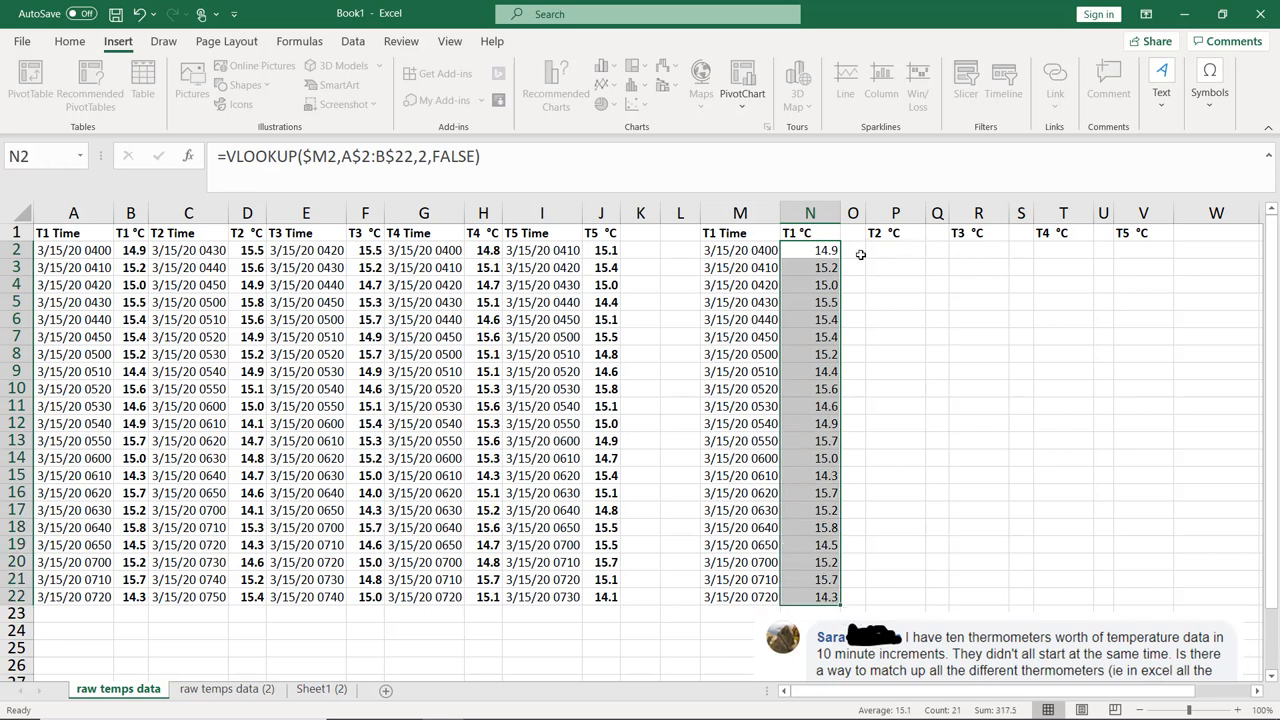
mouse_move(815, 255)
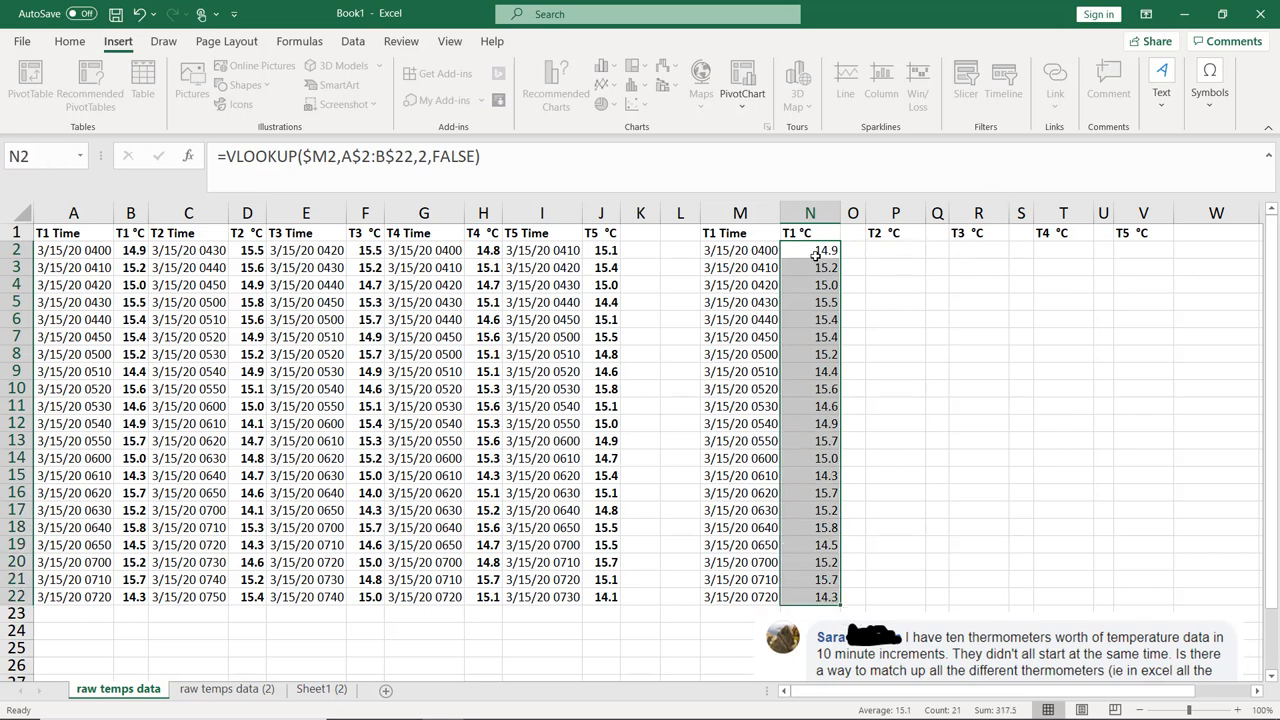
left_click(894, 250)
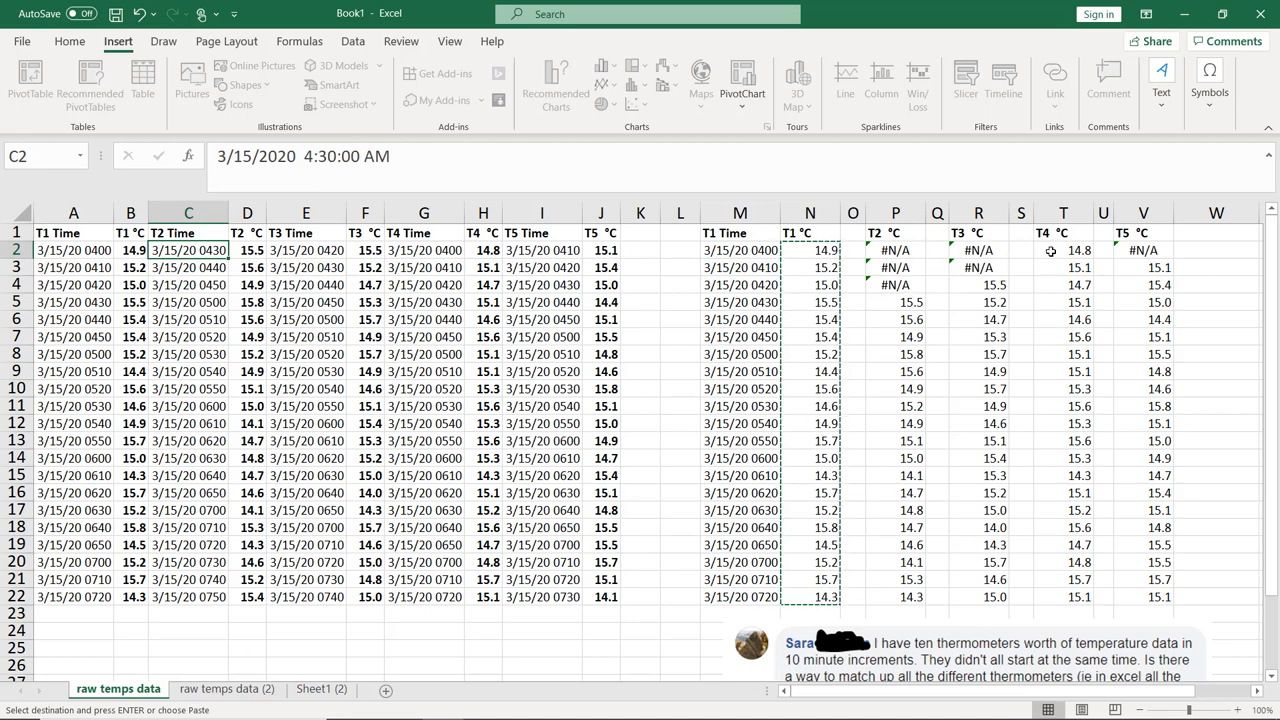
scroll("down", 3)
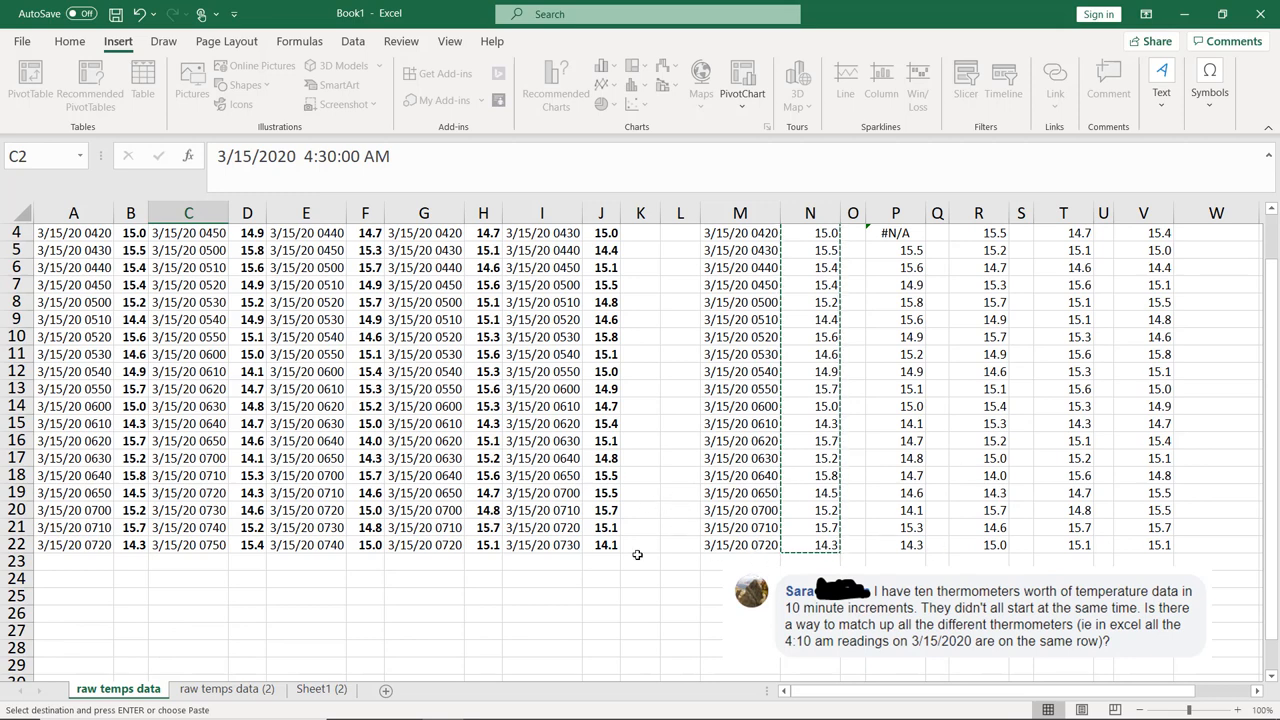
scroll("down", 3)
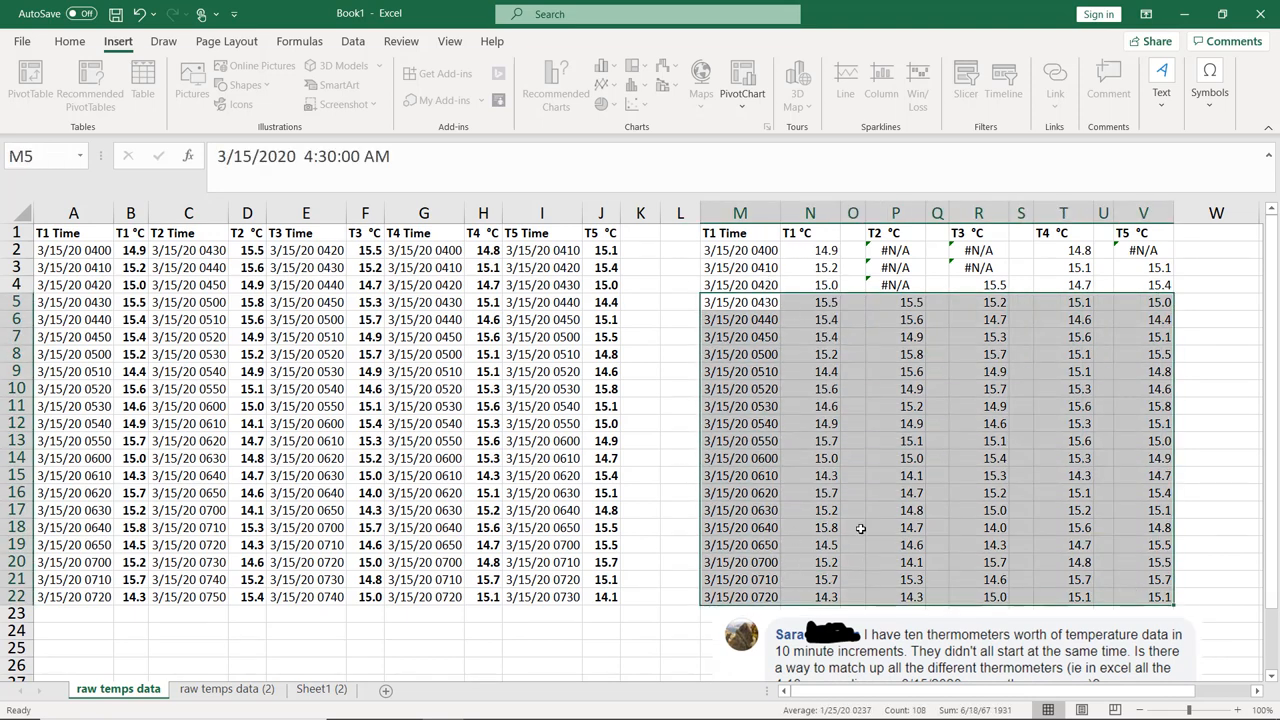
mouse_move(689, 451)
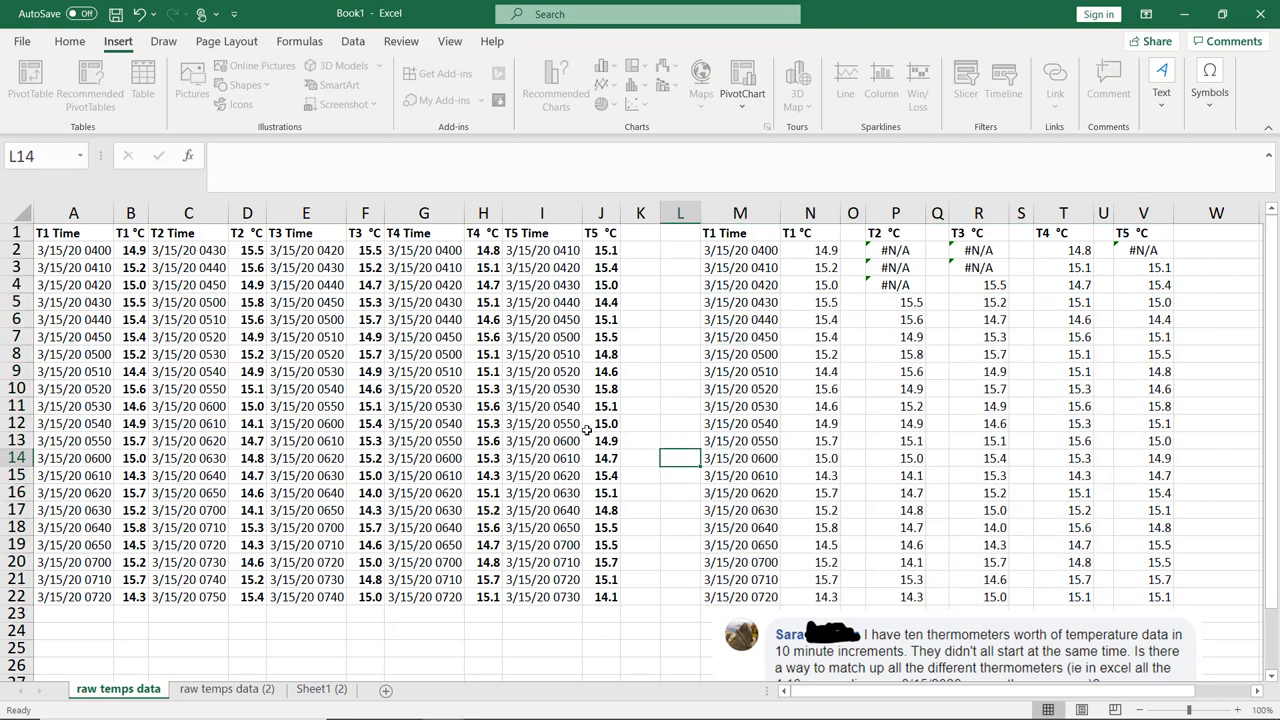
mouse_move(647, 405)
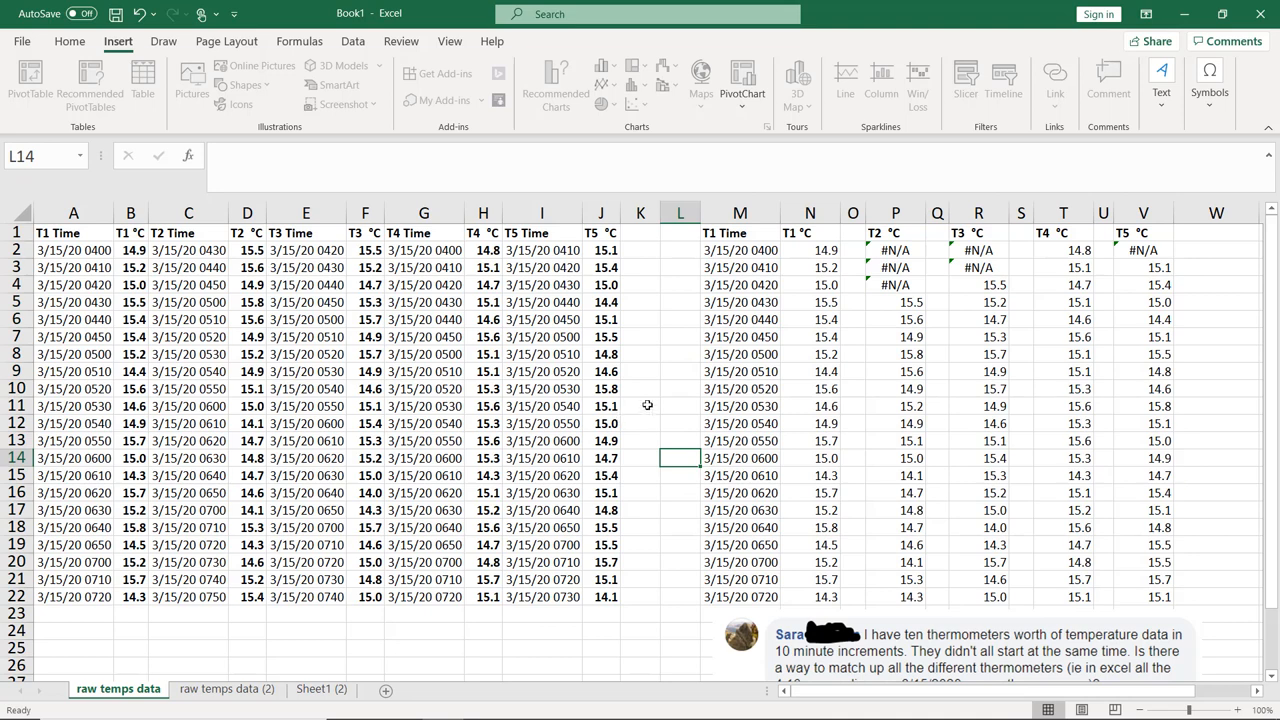
mouse_move(203, 675)
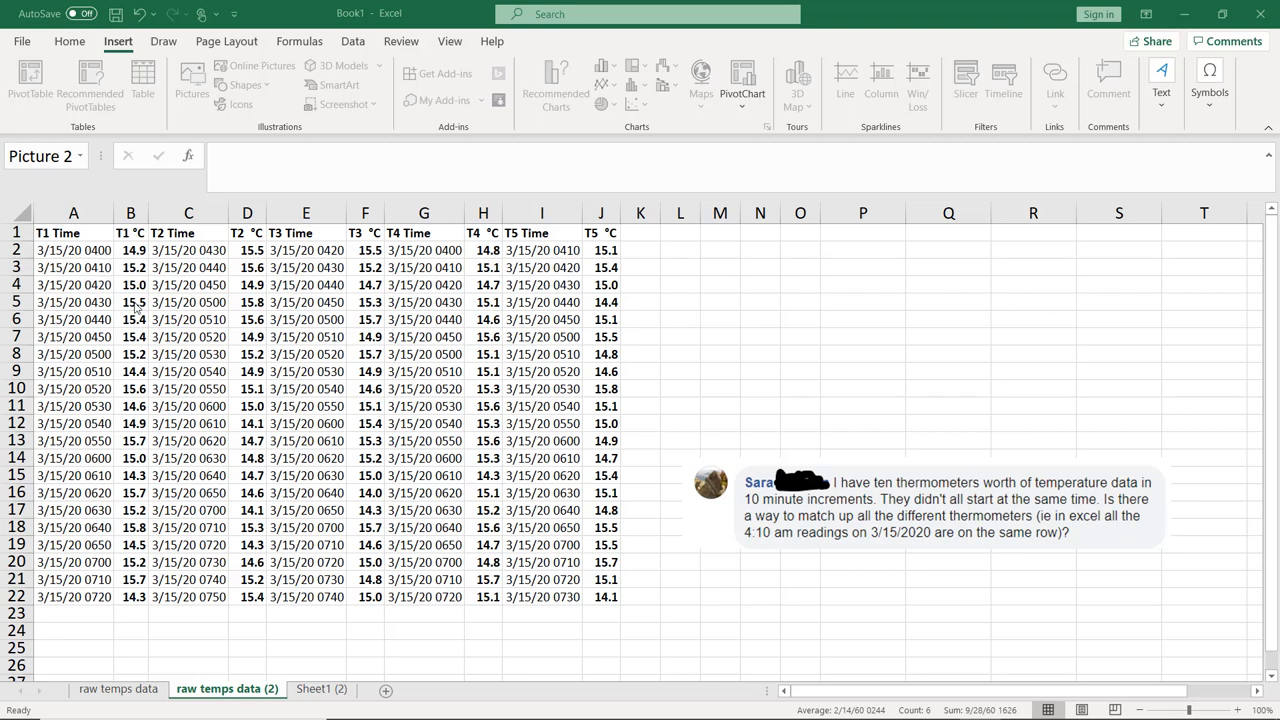
mouse_move(188, 258)
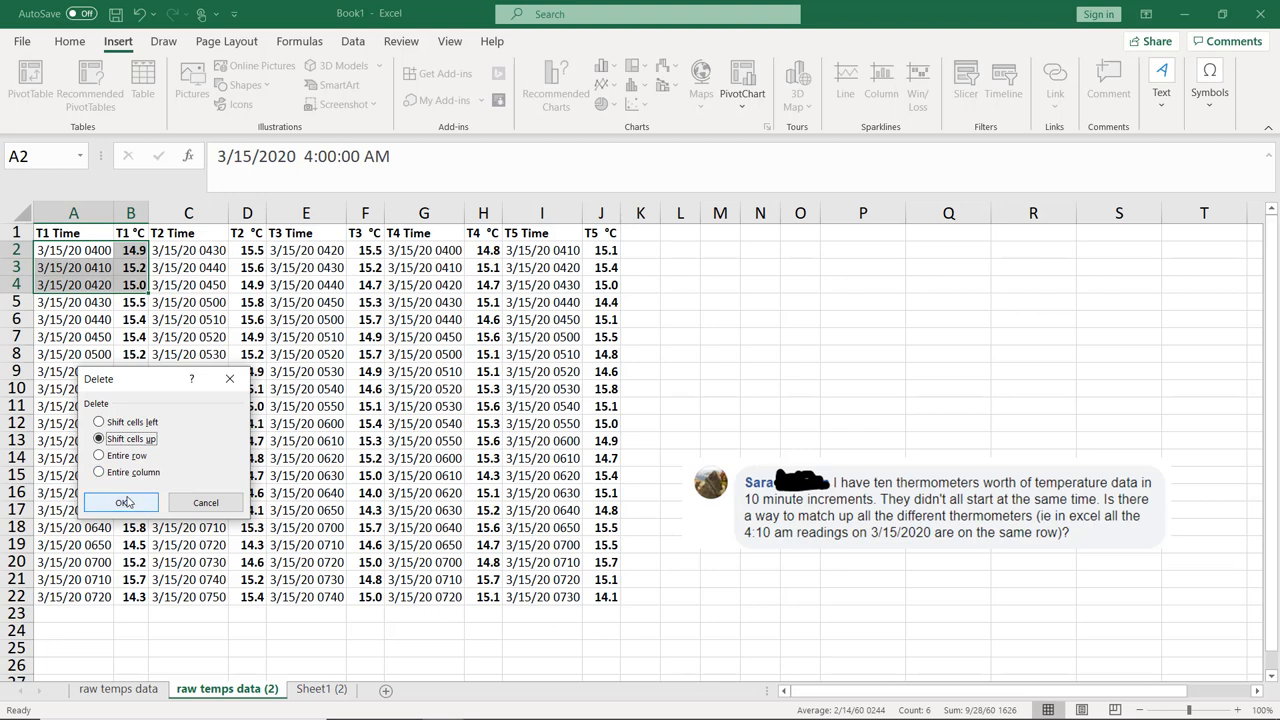
Delete the first three T1 readings shifting cells up, then select the T2 Time column.
left_click(122, 502)
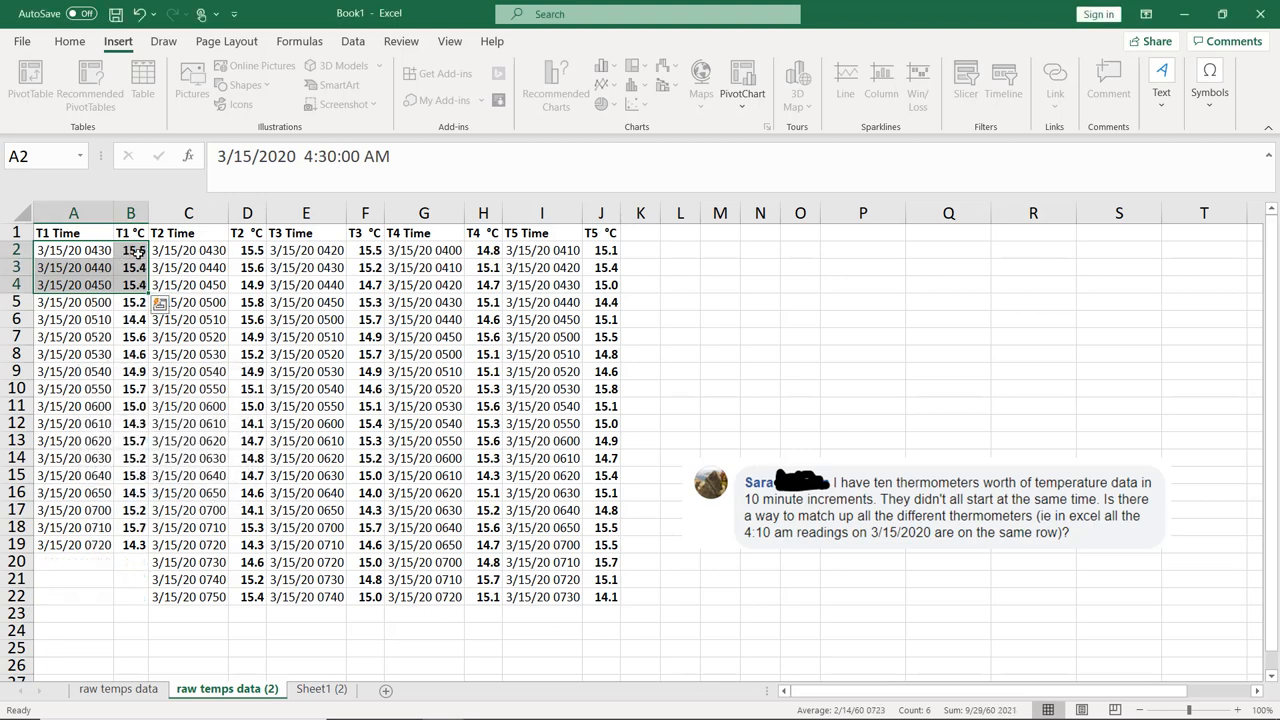
left_click(246, 250)
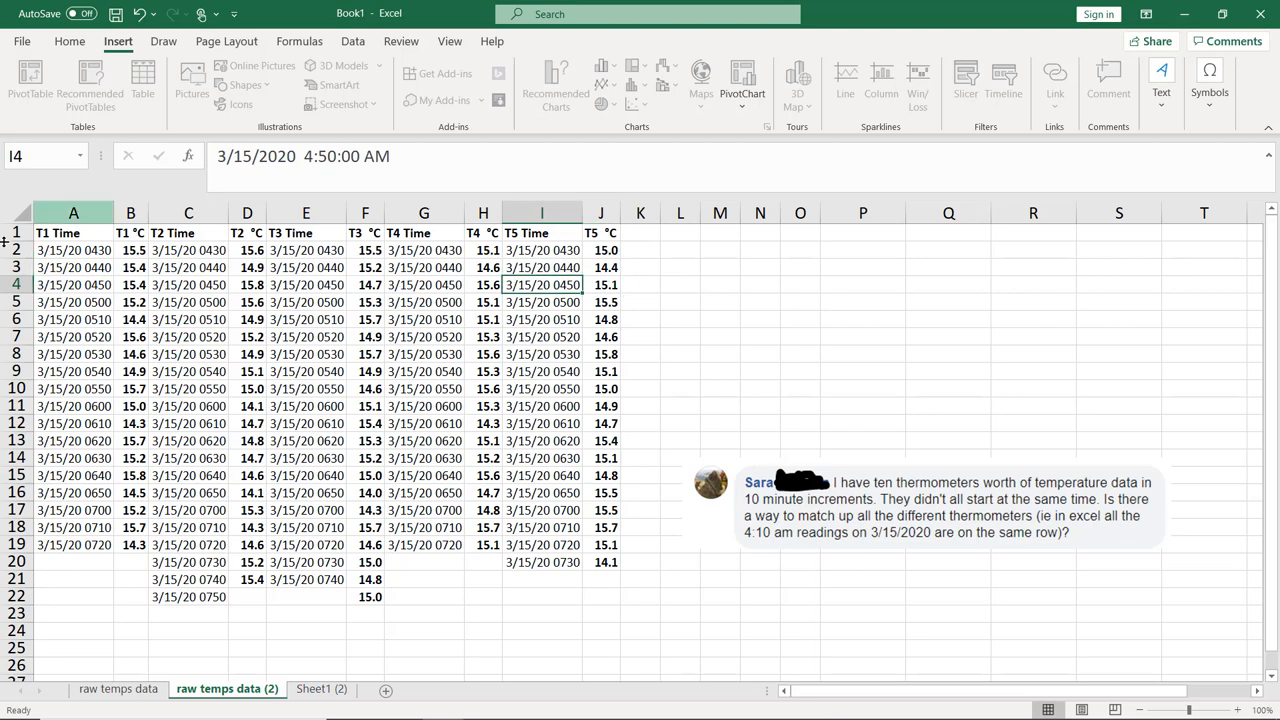
left_click(187, 213)
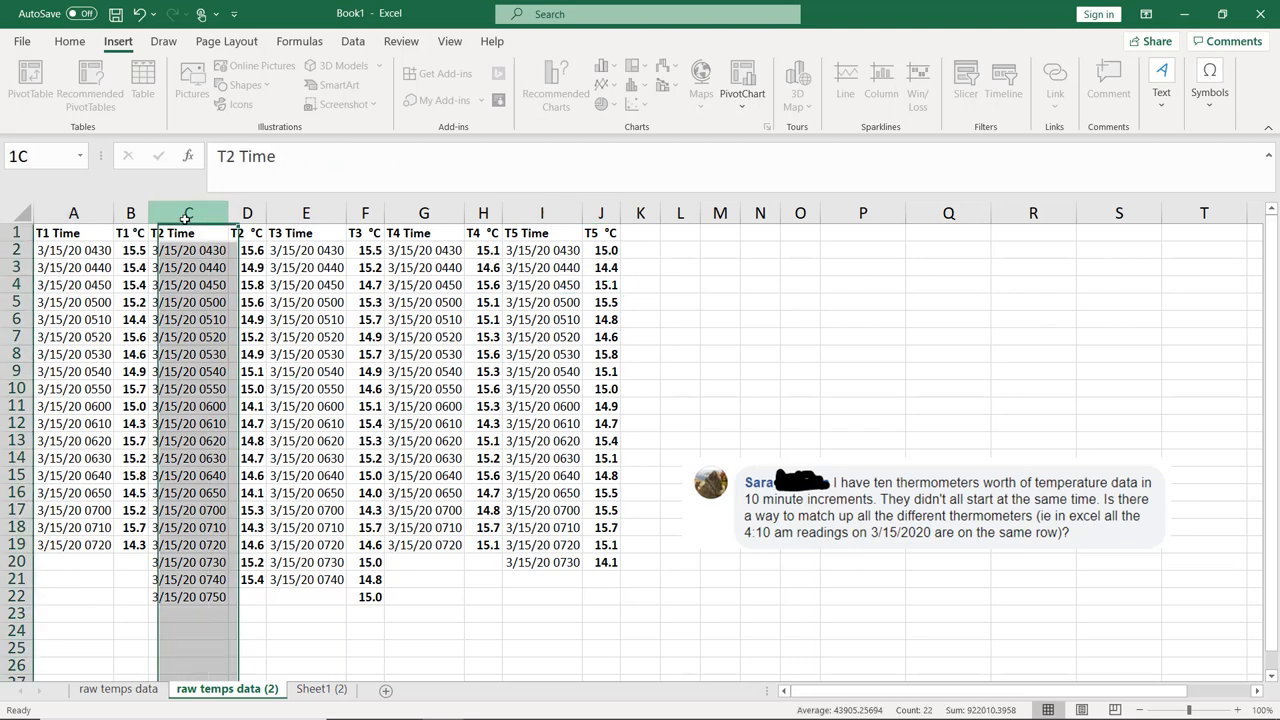